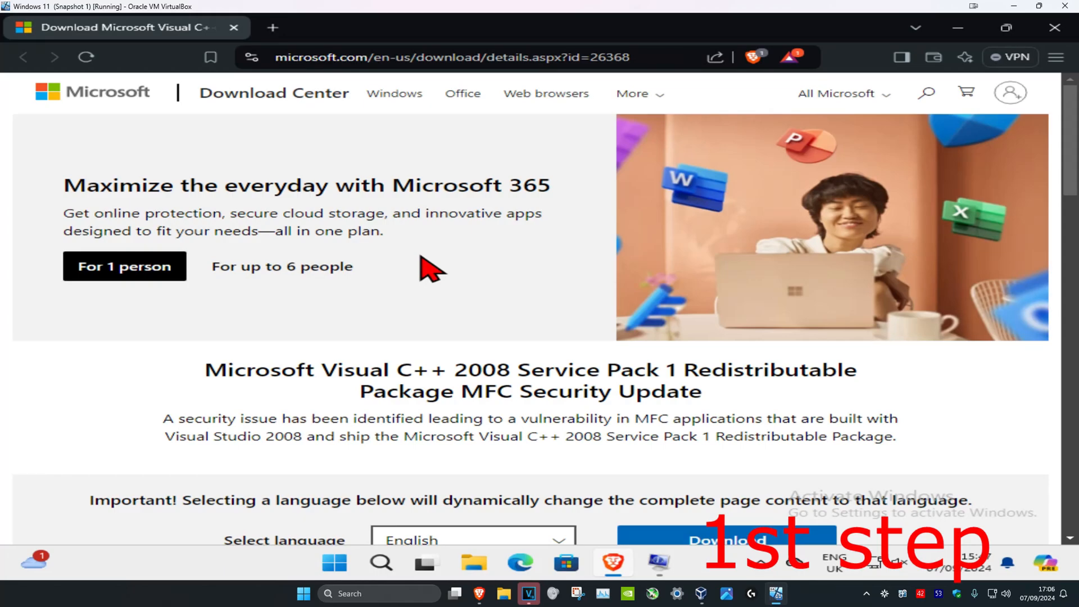
{"action": "mouse_move", "coordinate": [382, 551]}
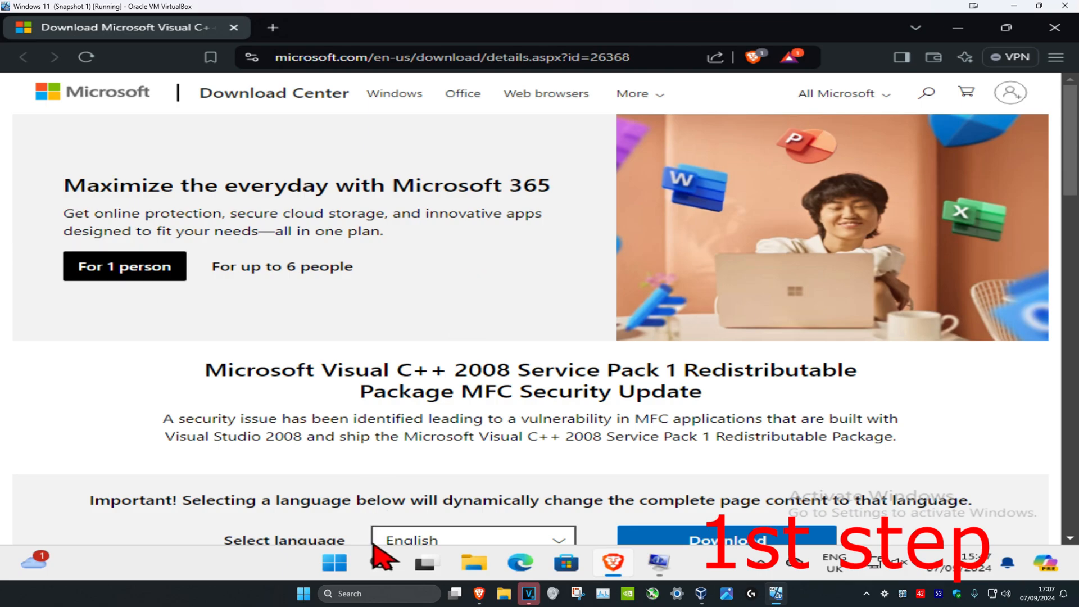
Confirm in System Information that the system type is x64-based PC, then return to the download page
{"action": "type", "text": "system information"}
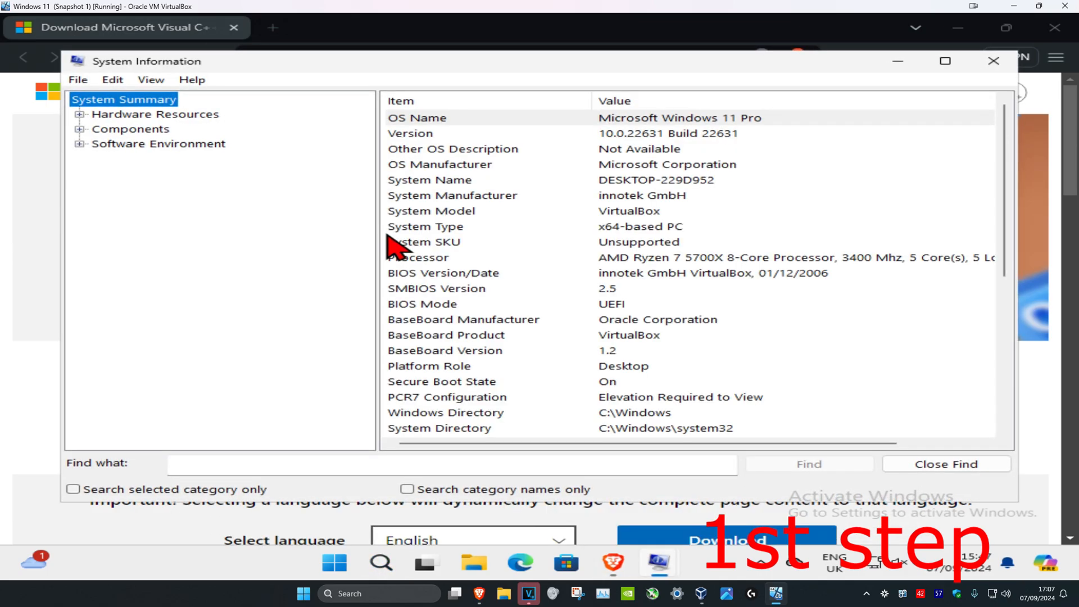
{"action": "left_click", "coordinate": [425, 225]}
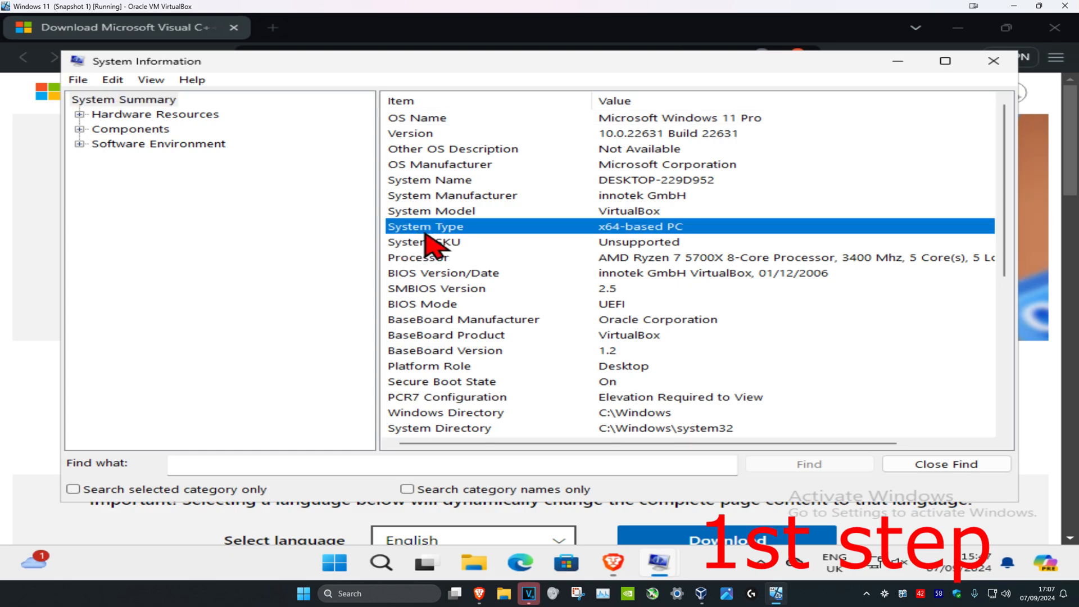
{"action": "mouse_move", "coordinate": [611, 247]}
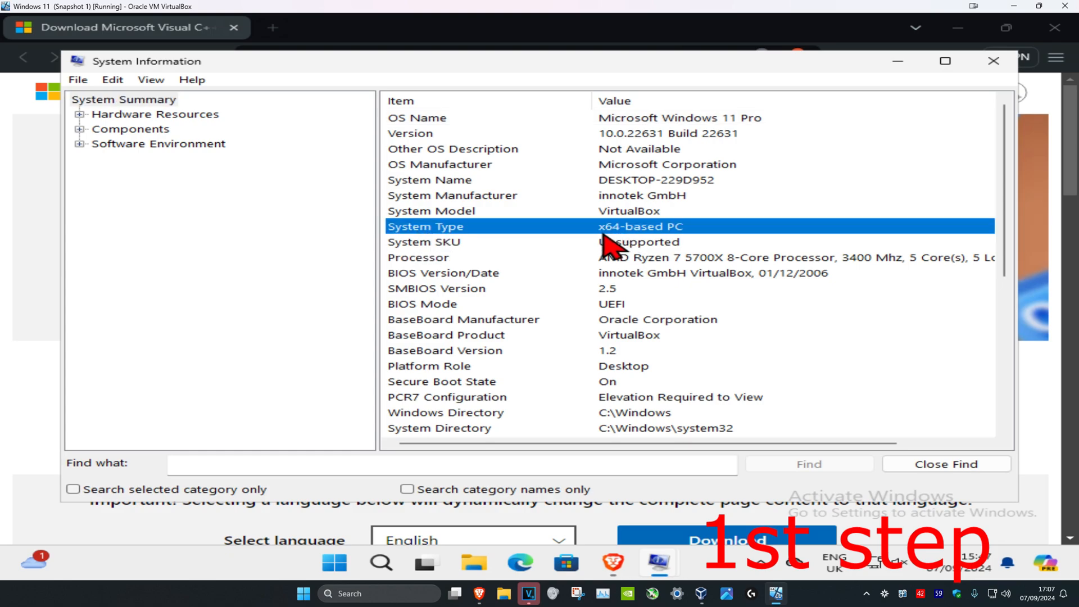
{"action": "mouse_move", "coordinate": [606, 248]}
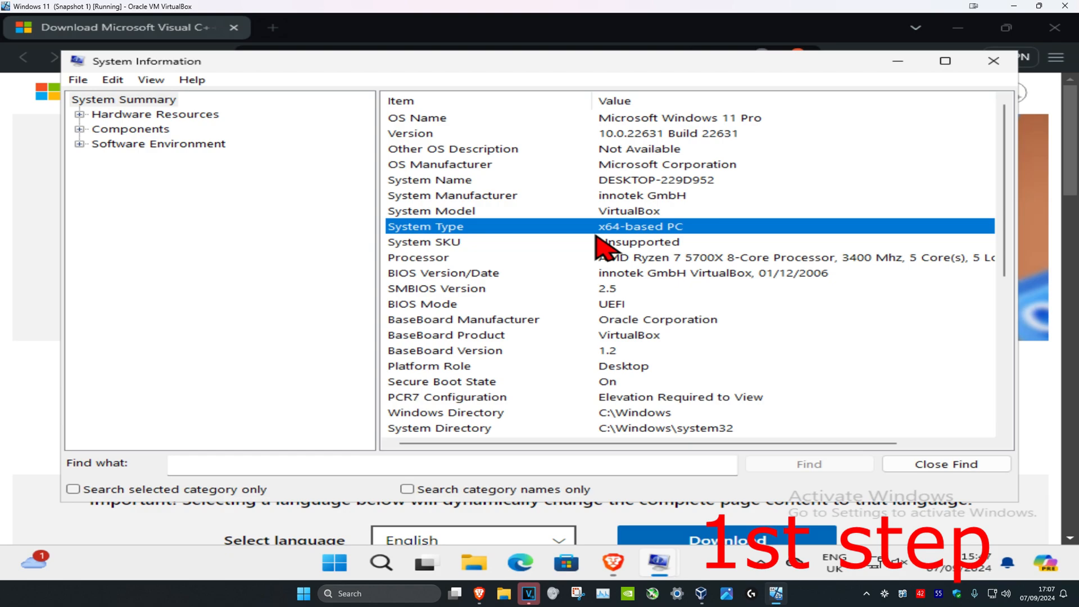
{"action": "mouse_move", "coordinate": [622, 244]}
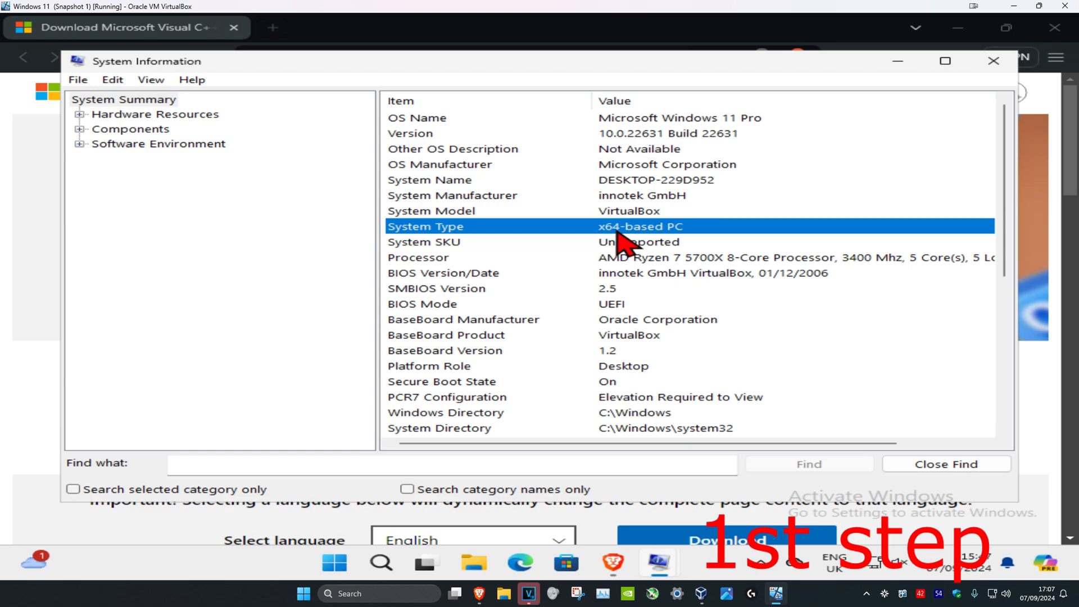
{"action": "left_click", "coordinate": [992, 60]}
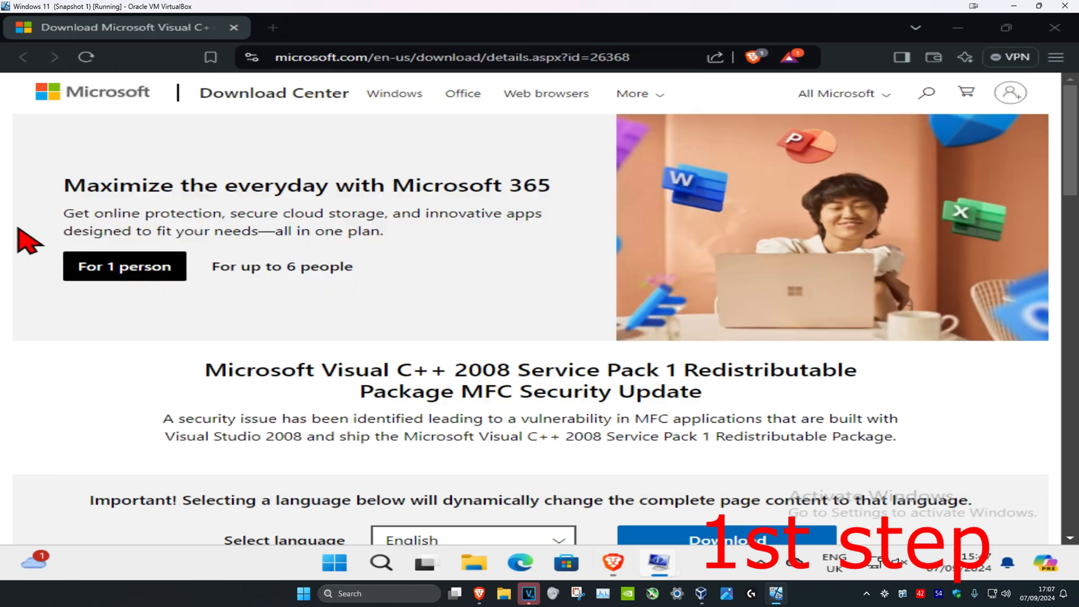
{"action": "scroll", "scroll_direction": "down", "scroll_amount": 3}
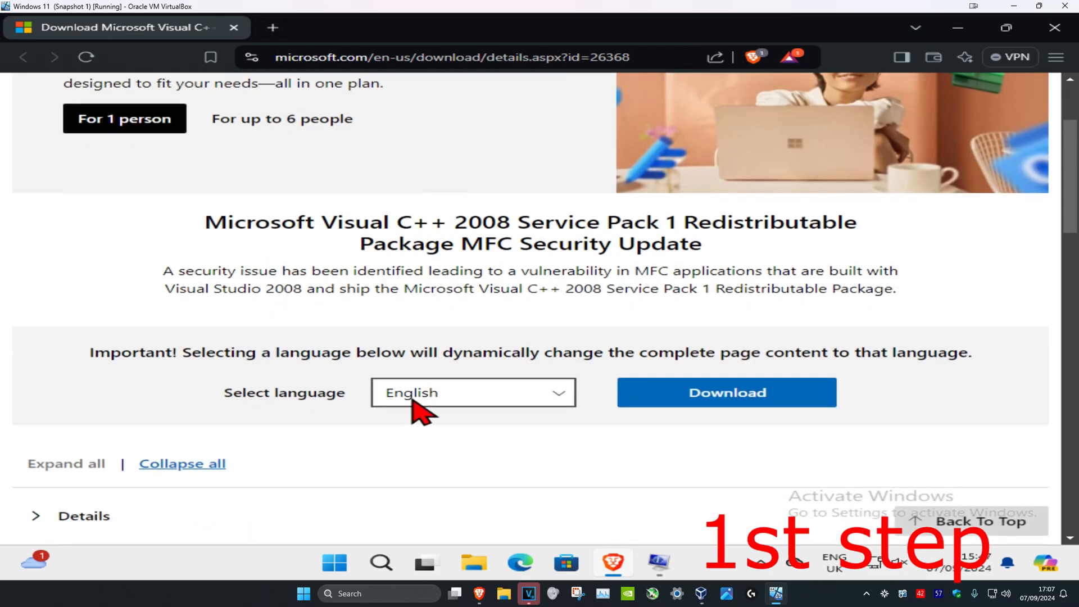
Download vcredist_x64.exe (5.0 MB) from the Visual C++ 2008 SP1 download page
{"action": "left_click", "coordinate": [725, 393]}
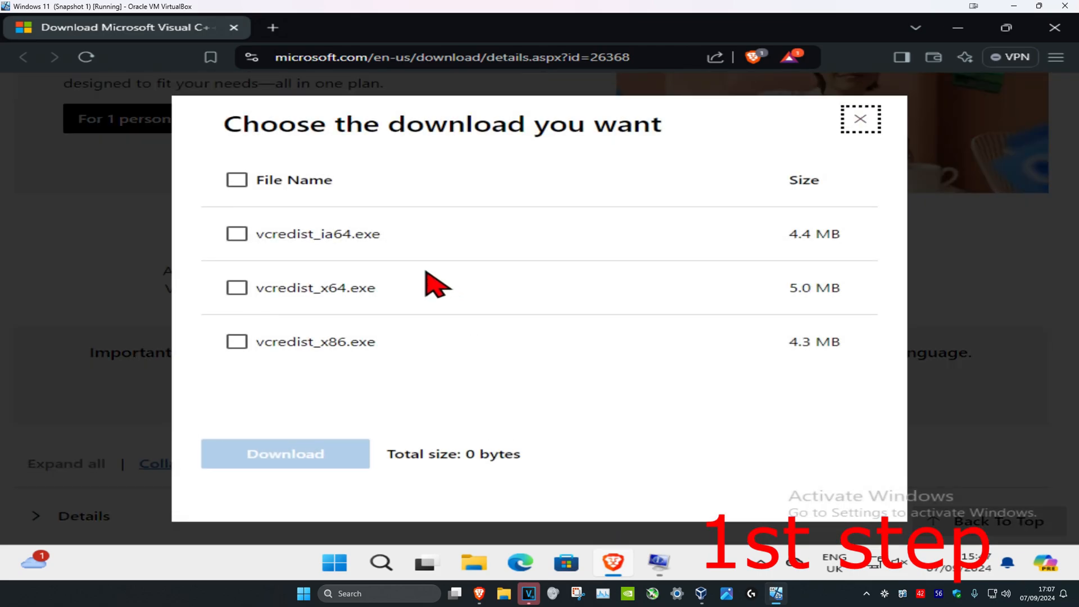
{"action": "mouse_move", "coordinate": [611, 537]}
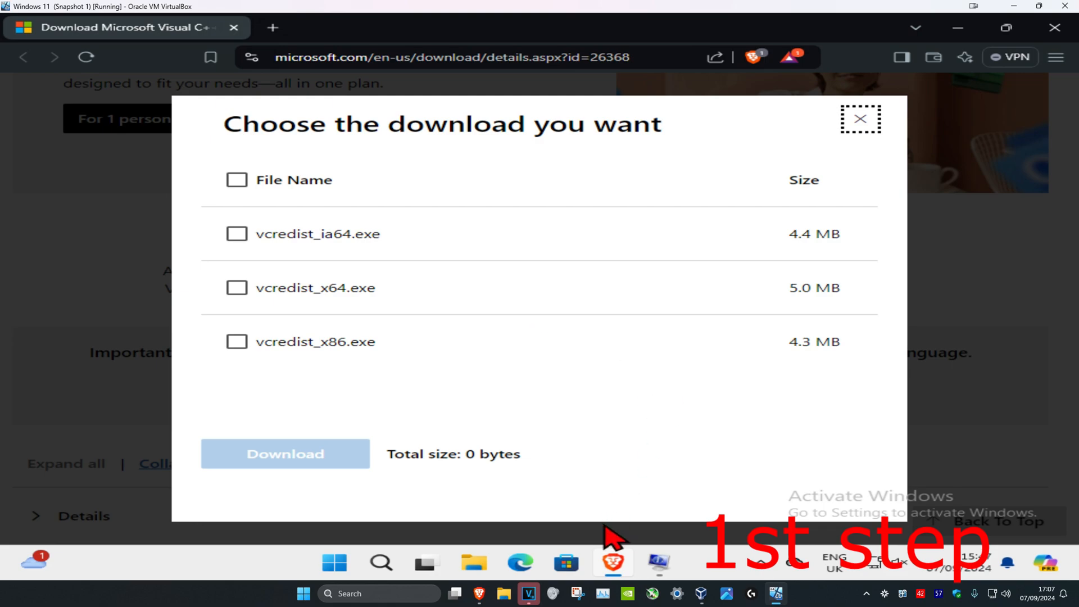
{"action": "mouse_move", "coordinate": [657, 563]}
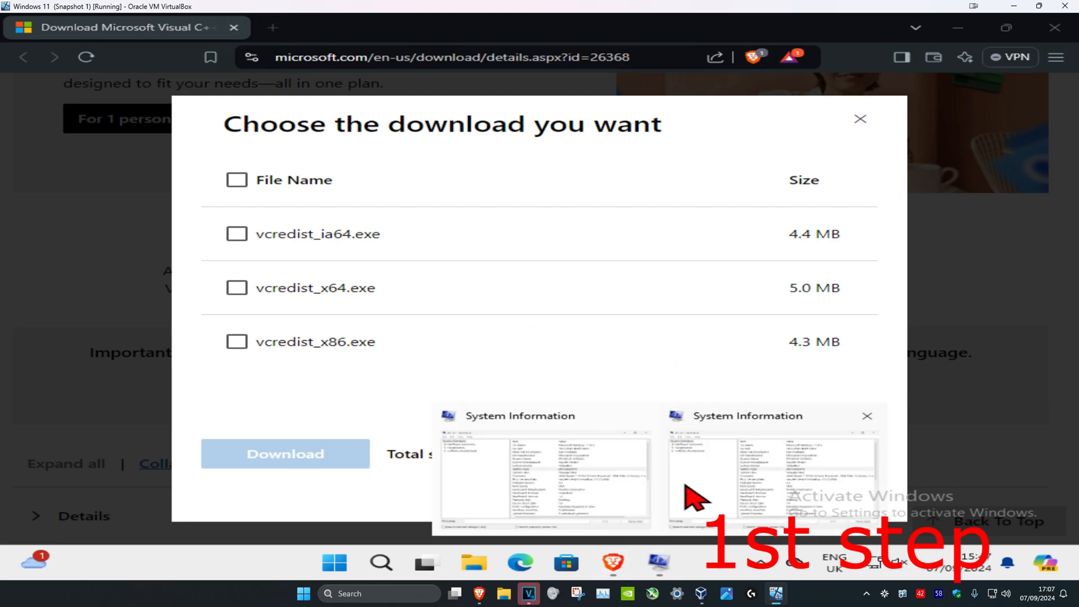
{"action": "left_click", "coordinate": [770, 474]}
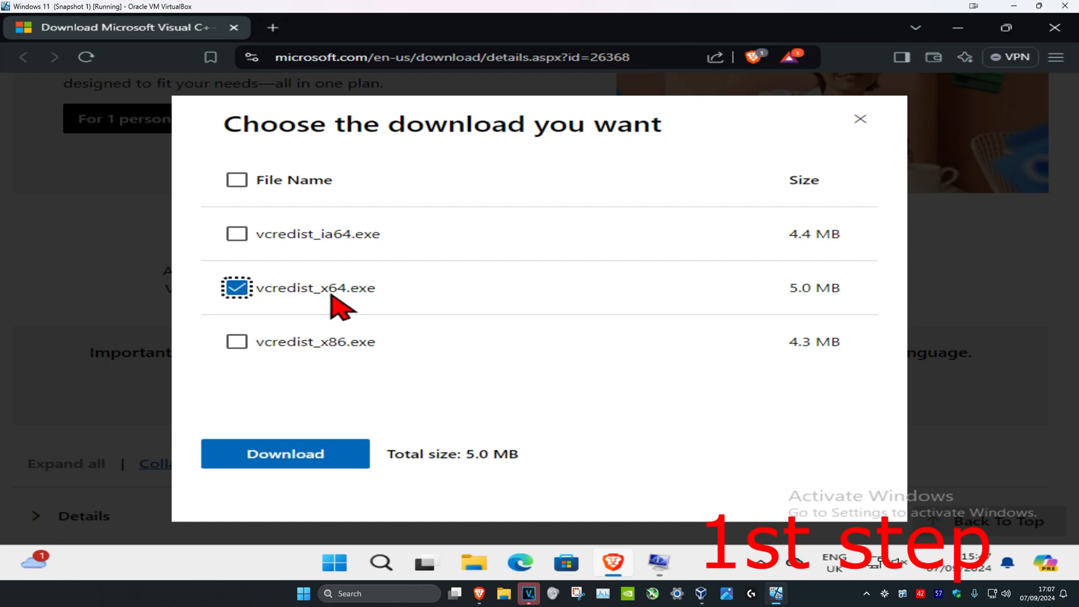
{"action": "mouse_move", "coordinate": [489, 373]}
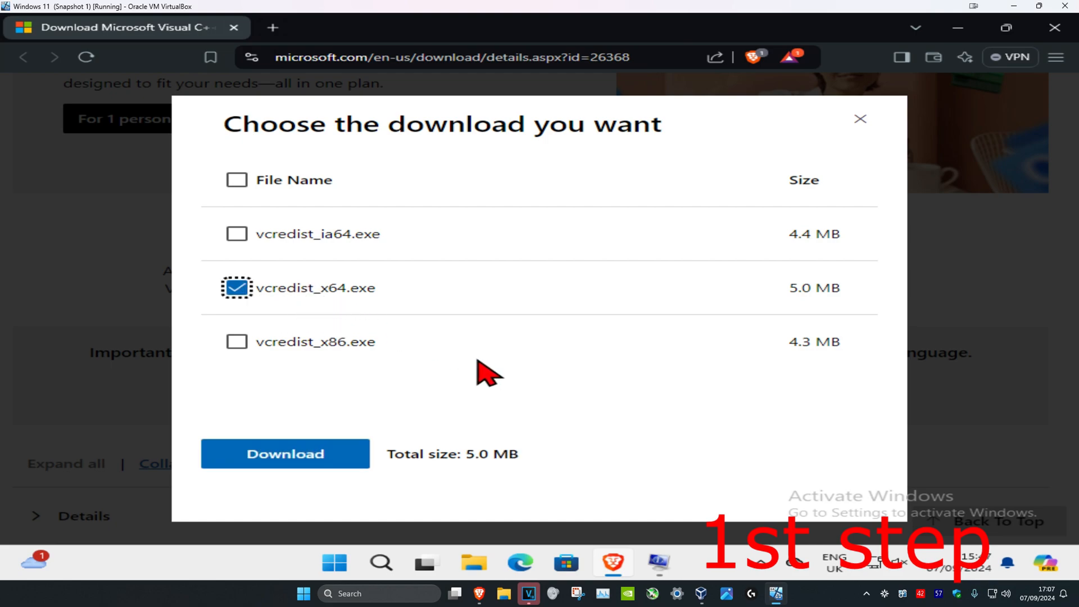
{"action": "mouse_move", "coordinate": [255, 357]}
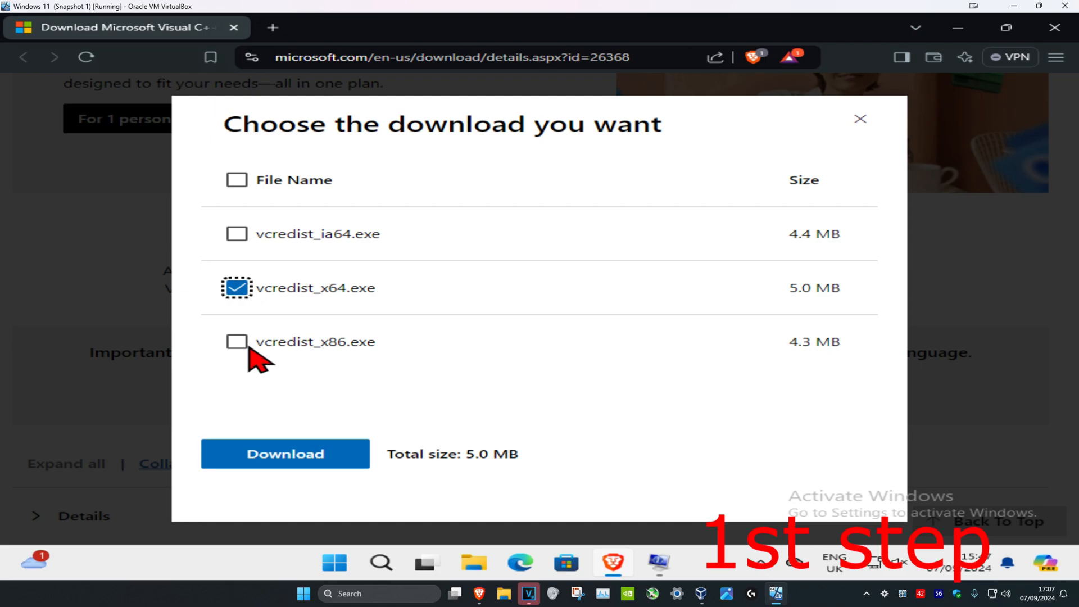
{"action": "mouse_move", "coordinate": [344, 306]}
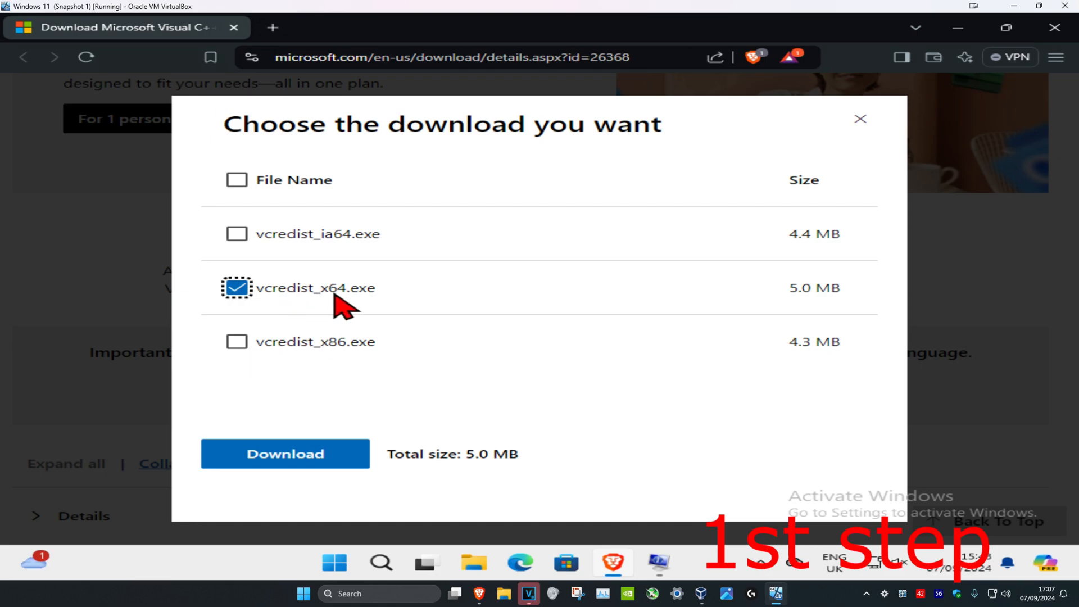
{"action": "left_click", "coordinate": [284, 453]}
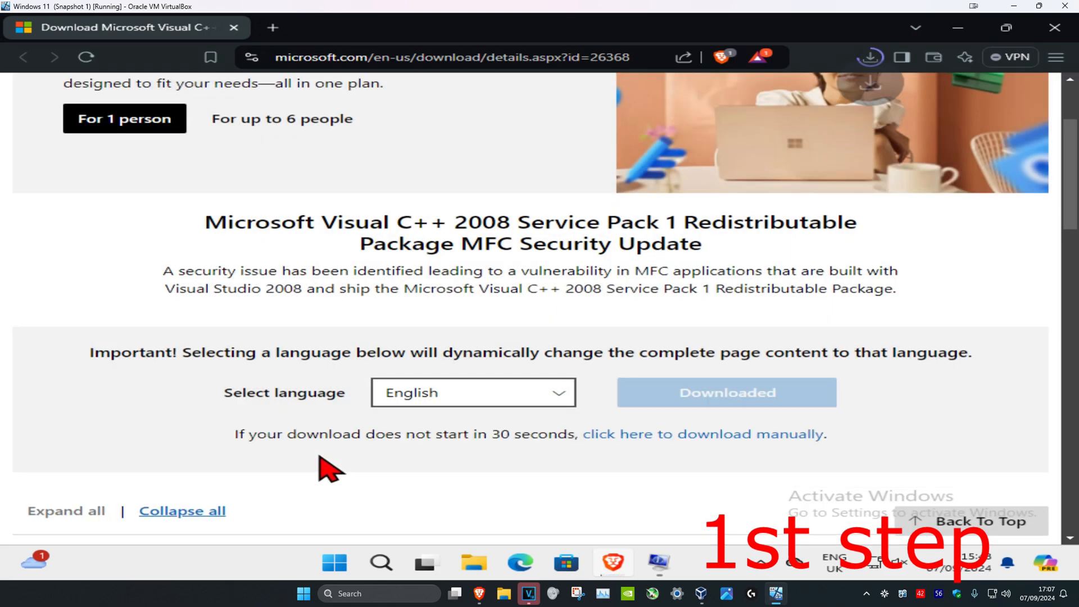
Launch the downloaded vcredist_x64.exe installer from the browser's download history
{"action": "left_click", "coordinate": [869, 58]}
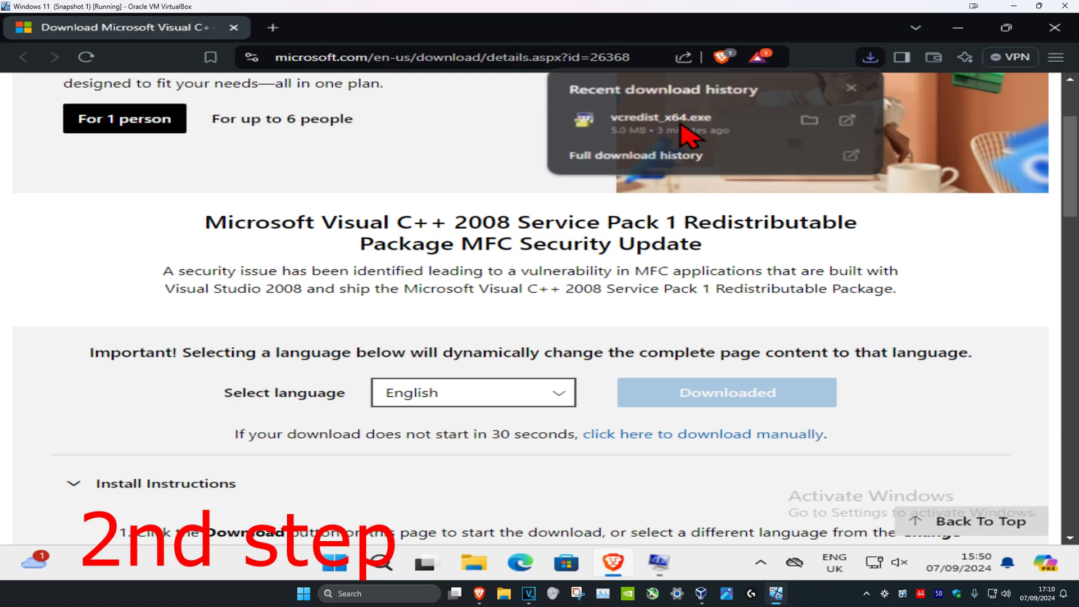
{"action": "left_click", "coordinate": [661, 117]}
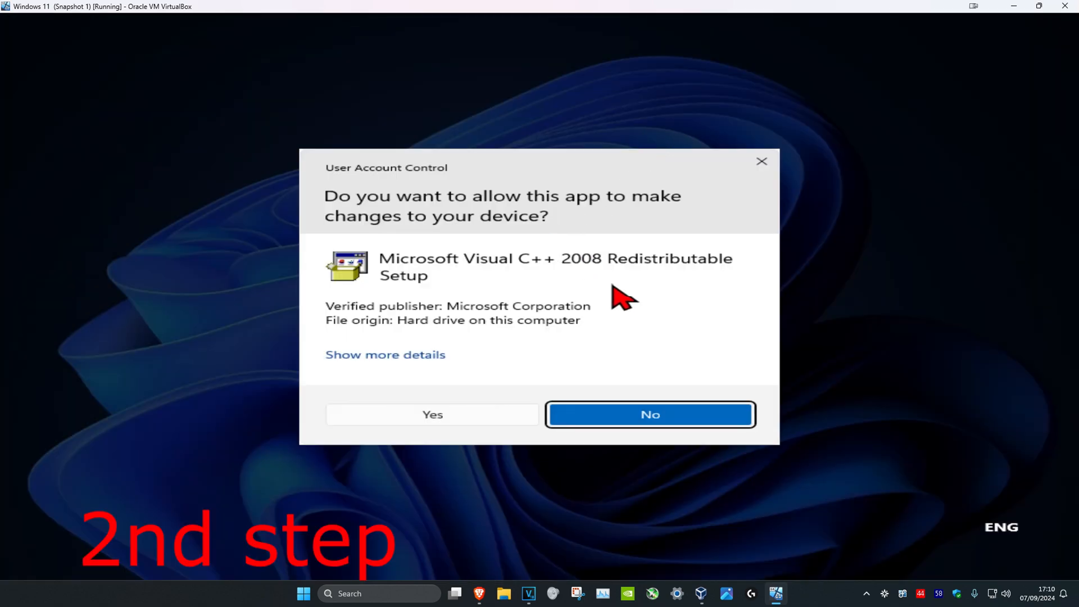
Allow the setup, accept the license terms and start installing Visual C++ 2008 Redistributable
{"action": "left_click", "coordinate": [432, 414]}
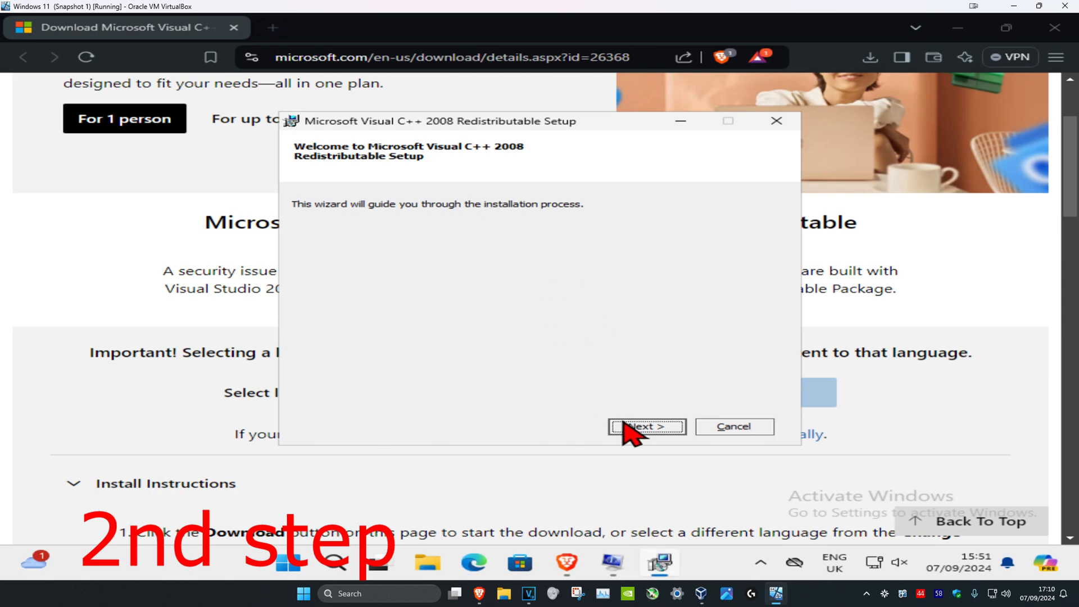
{"action": "left_click", "coordinate": [645, 426]}
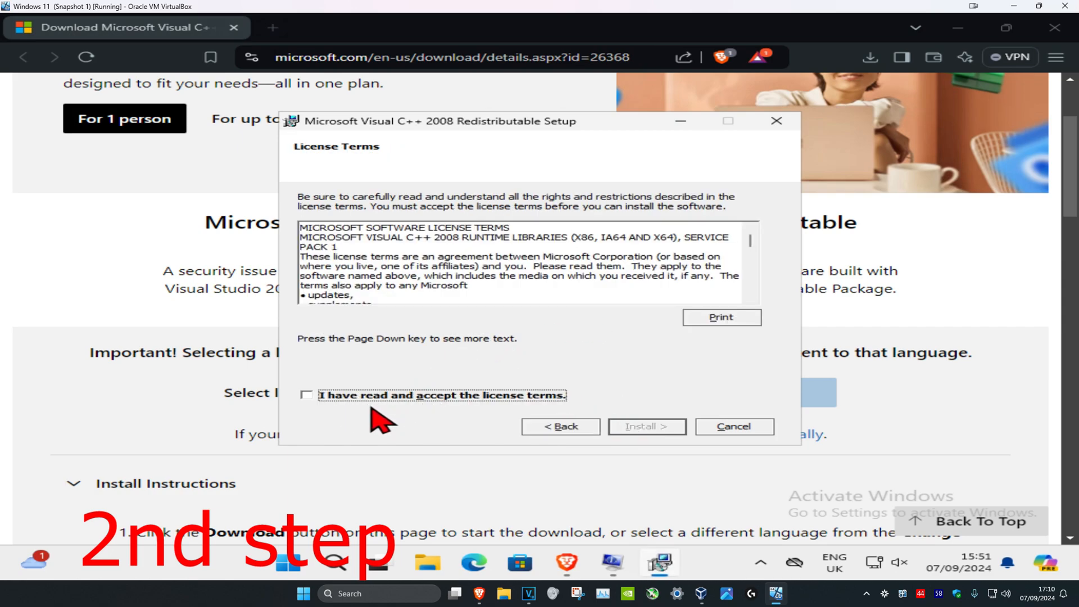
{"action": "left_click", "coordinate": [306, 394]}
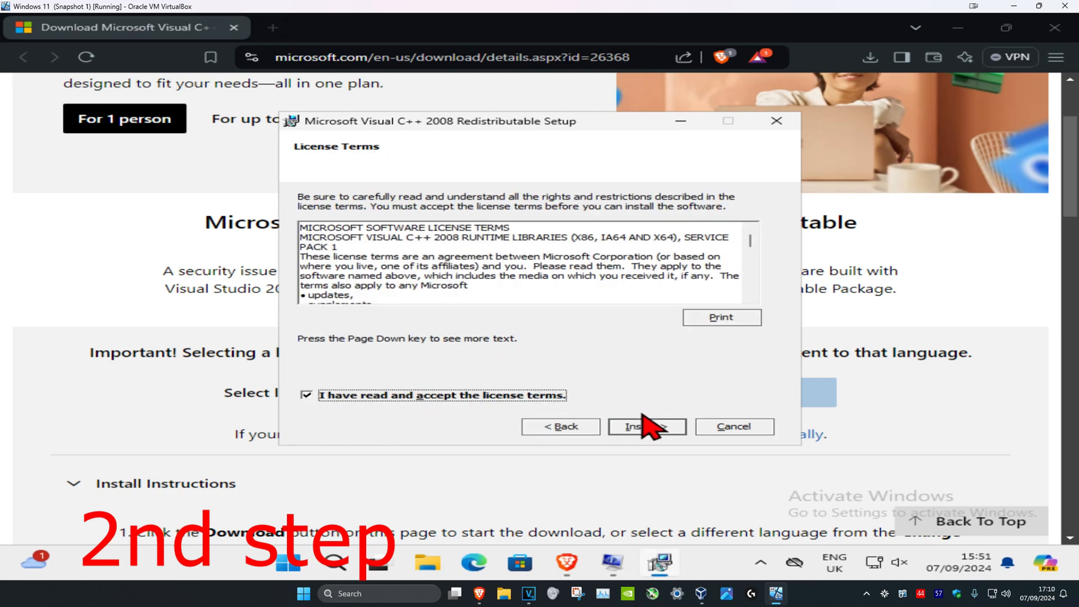
{"action": "left_click", "coordinate": [646, 426]}
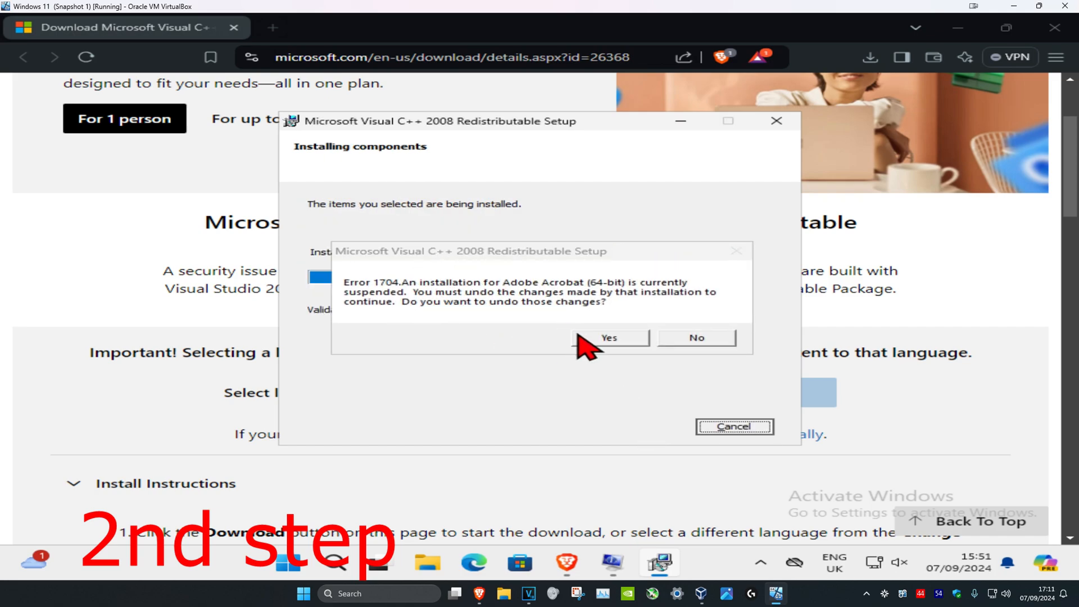
Dismiss error 1704, close the completed setup and begin restarting Windows from Start
{"action": "left_click", "coordinate": [608, 337]}
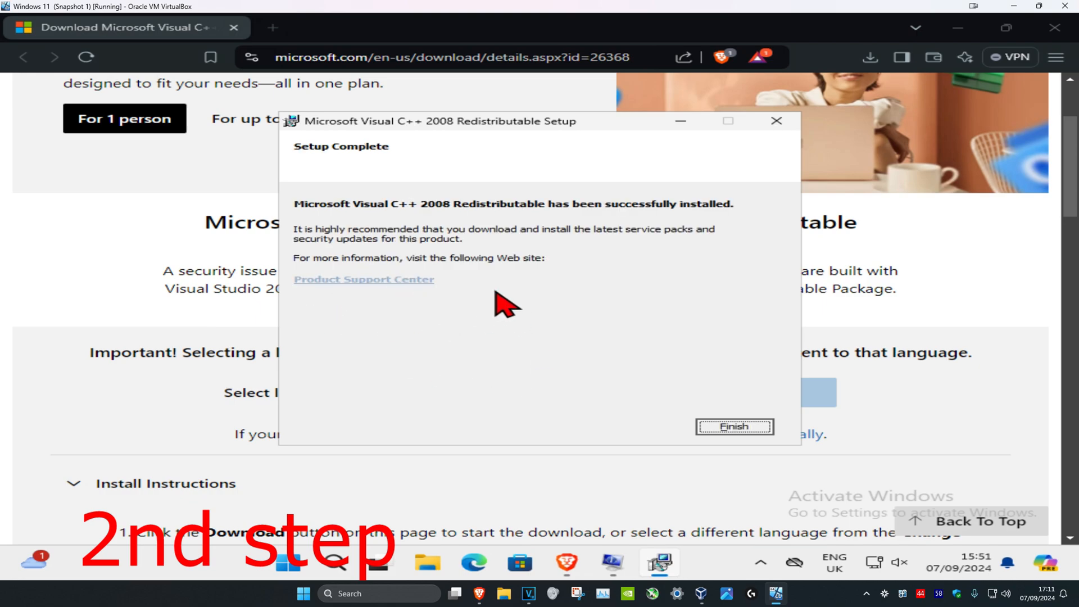
{"action": "mouse_move", "coordinate": [739, 425]}
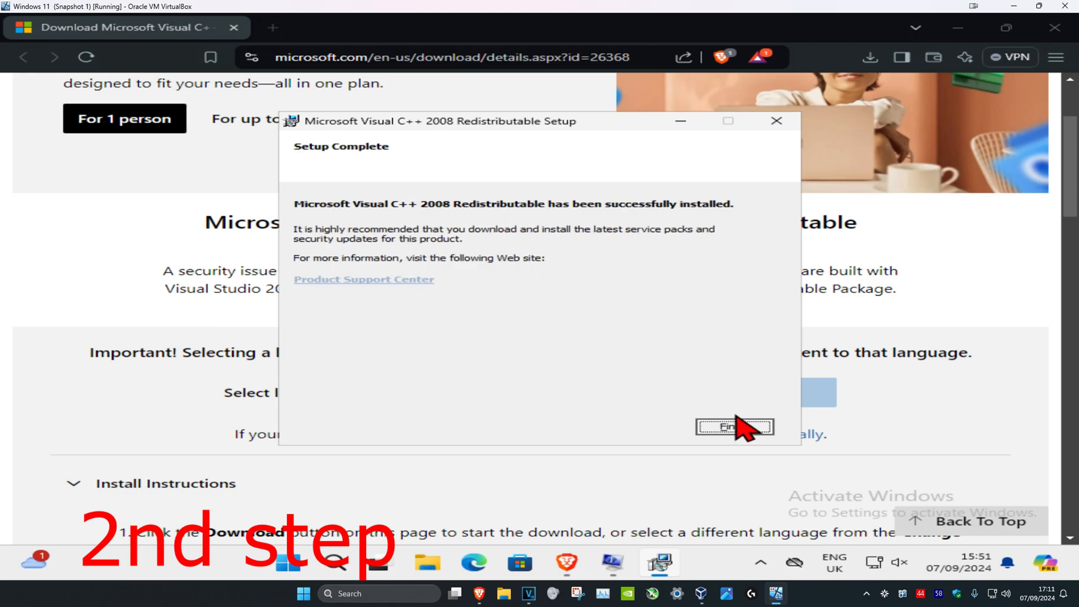
{"action": "left_click", "coordinate": [734, 427]}
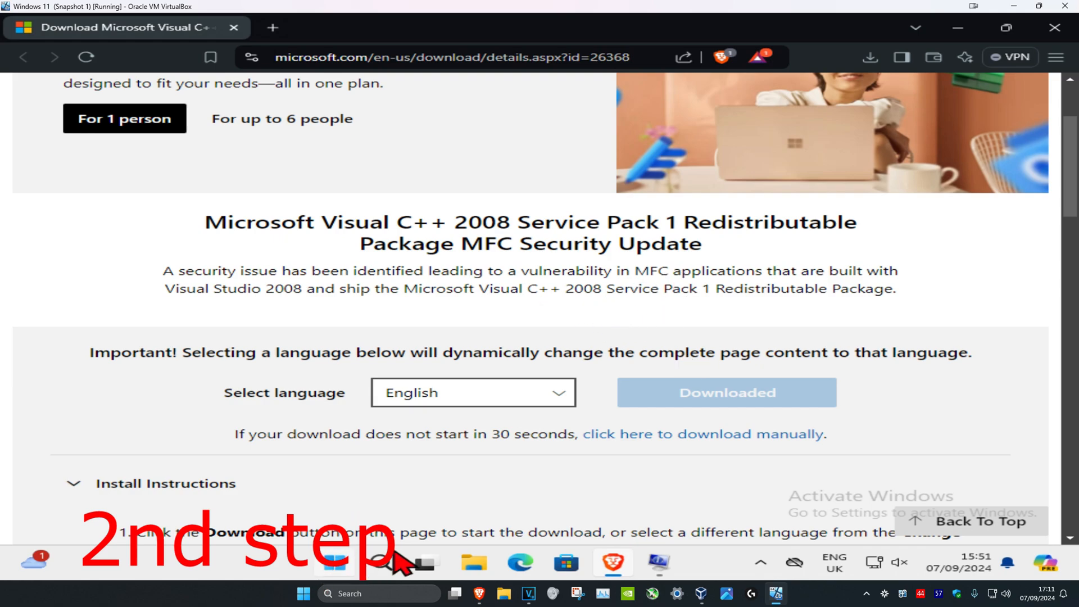
{"action": "left_click", "coordinate": [302, 594]}
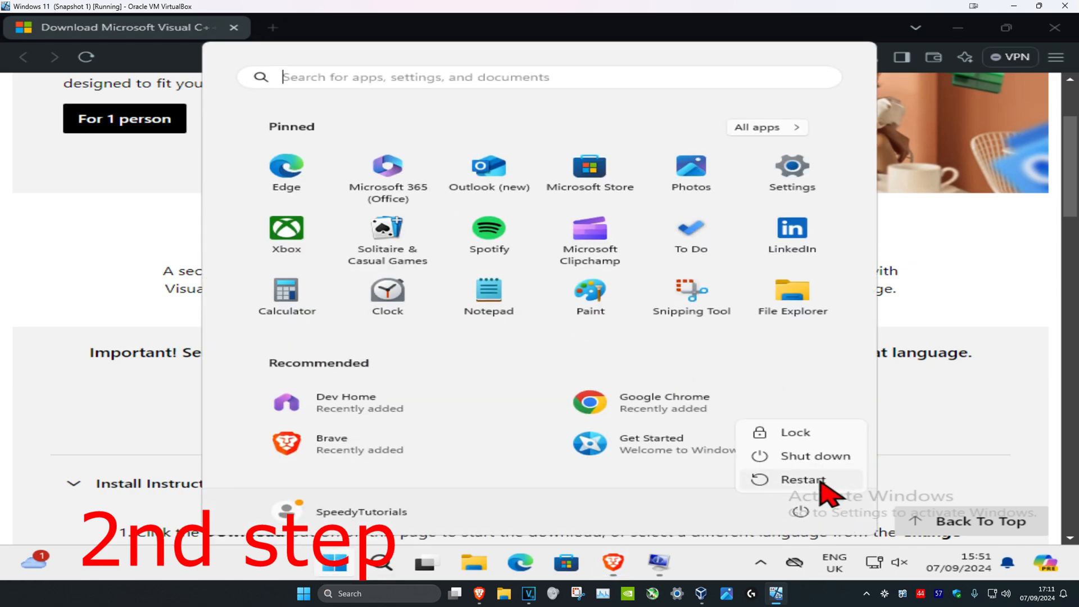